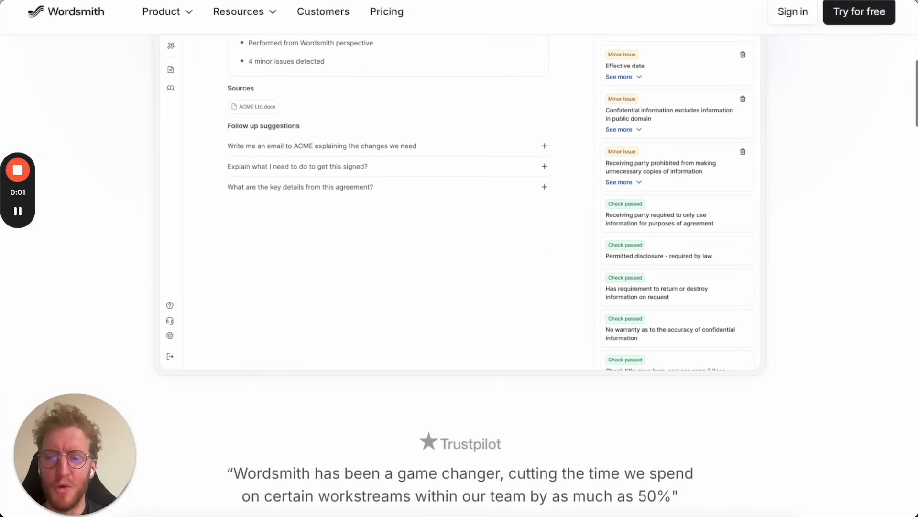
Scroll down the Wordsmith marketing page before heading to a new chat
scroll(down, 3)
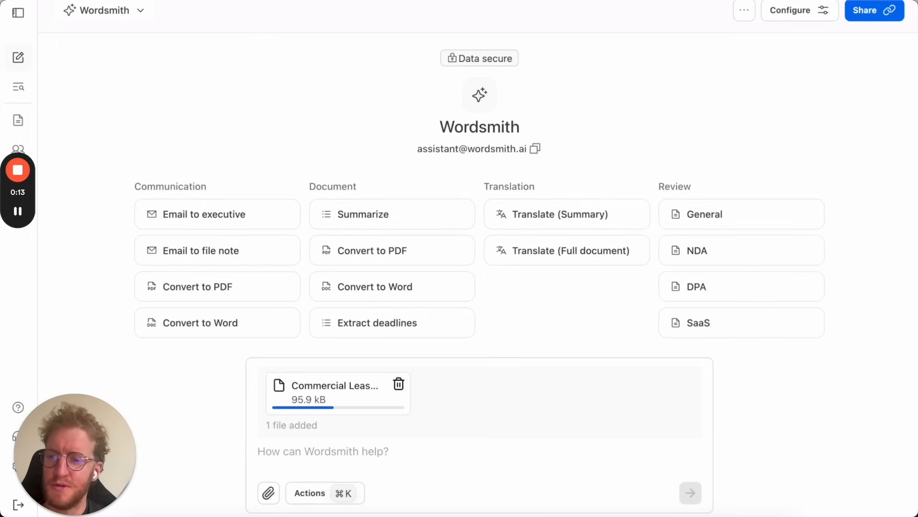
Ask the assistant: 'give me a table of the key commercial terms' of the lease
text(give me a table of the key)
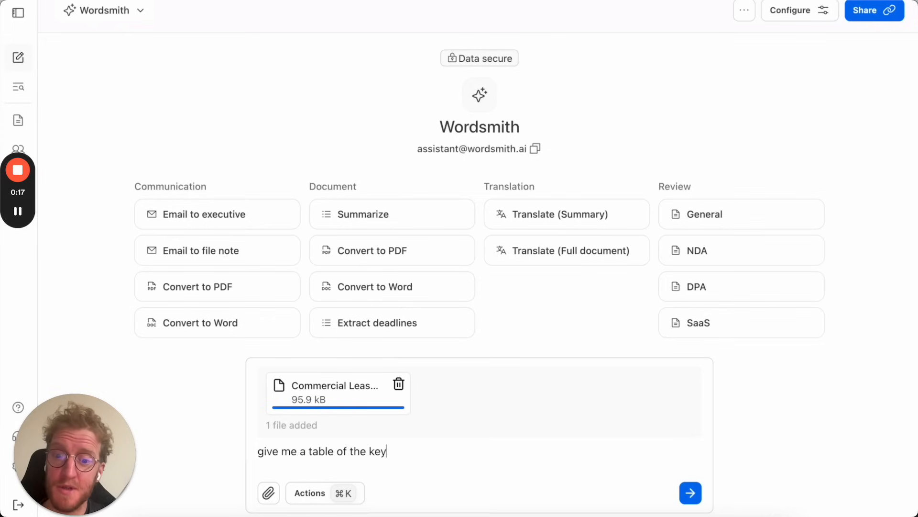
text(commercial)
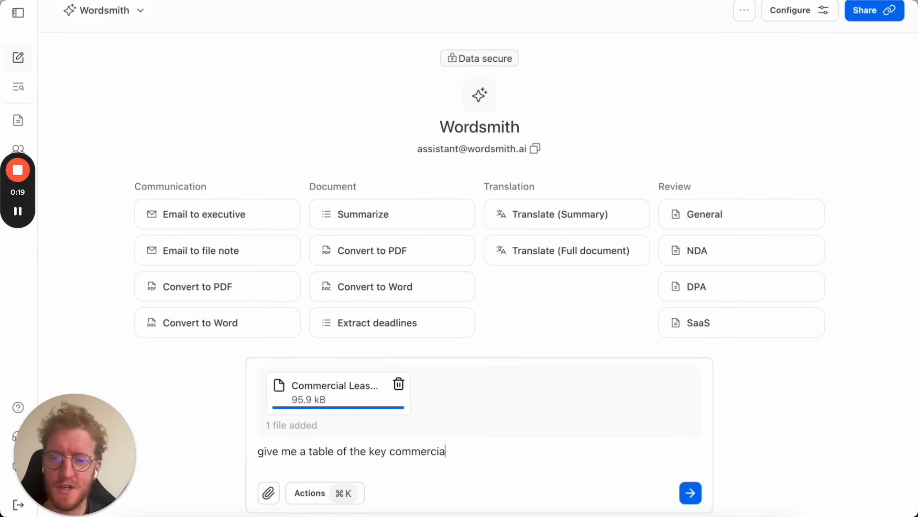
click(690, 493)
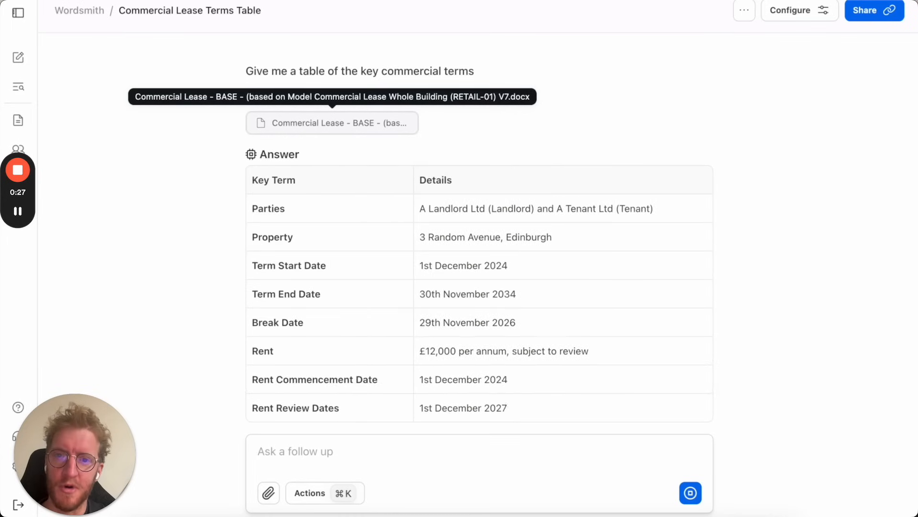
Preview the cited Commercial Lease source document, then close the preview
click(332, 122)
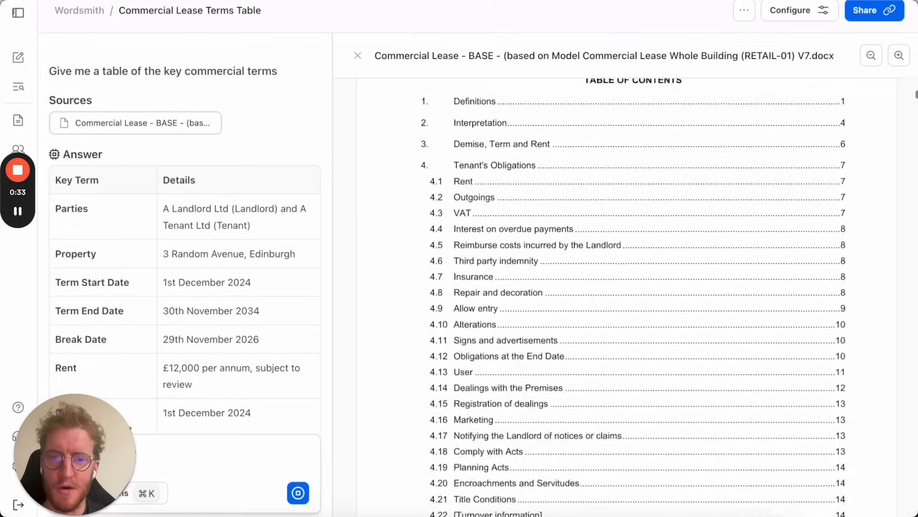
scroll(down, 3)
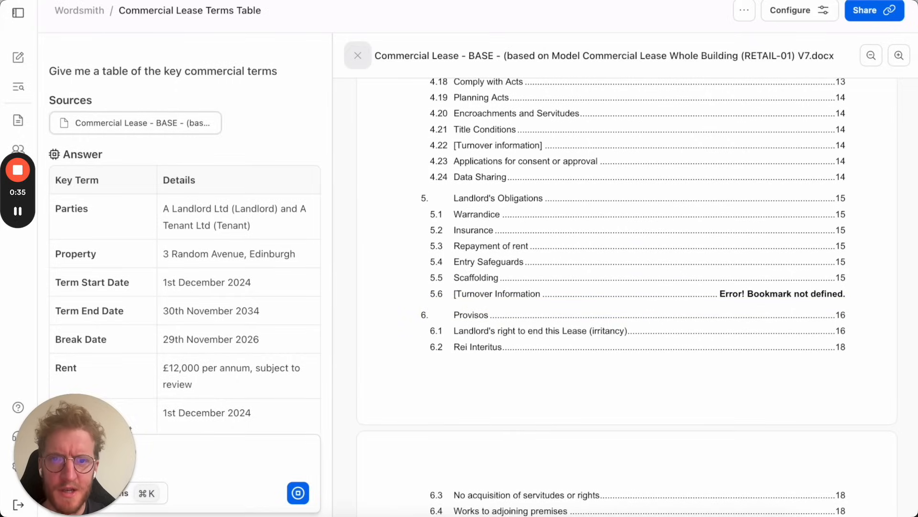
click(357, 56)
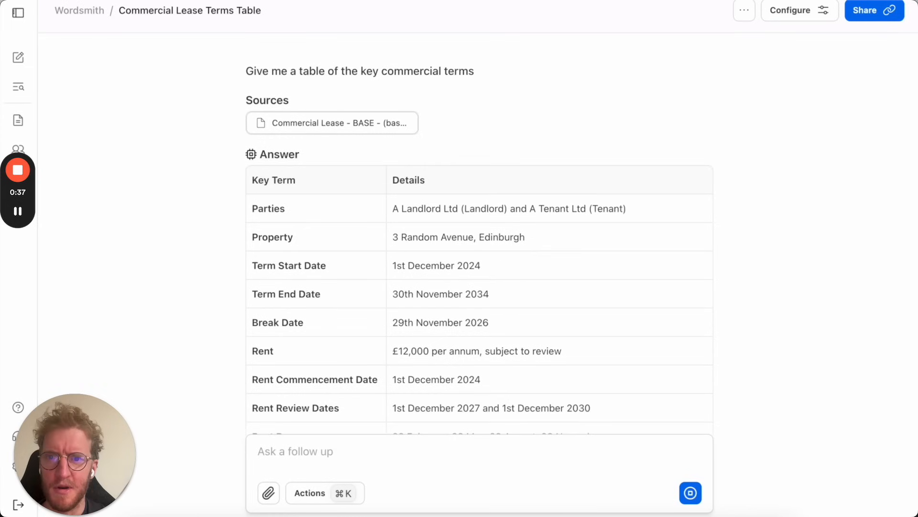
scroll(down, 3)
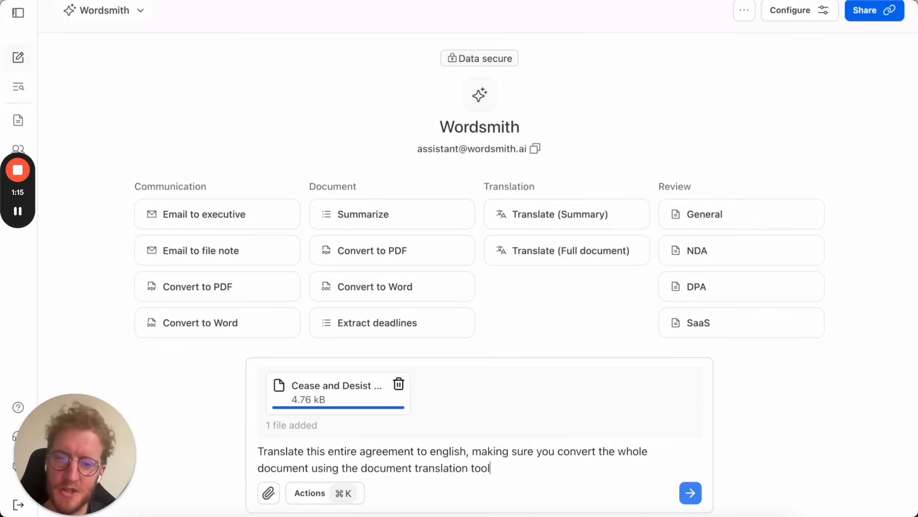
Submit the full English translation request and close the German letter preview
click(690, 493)
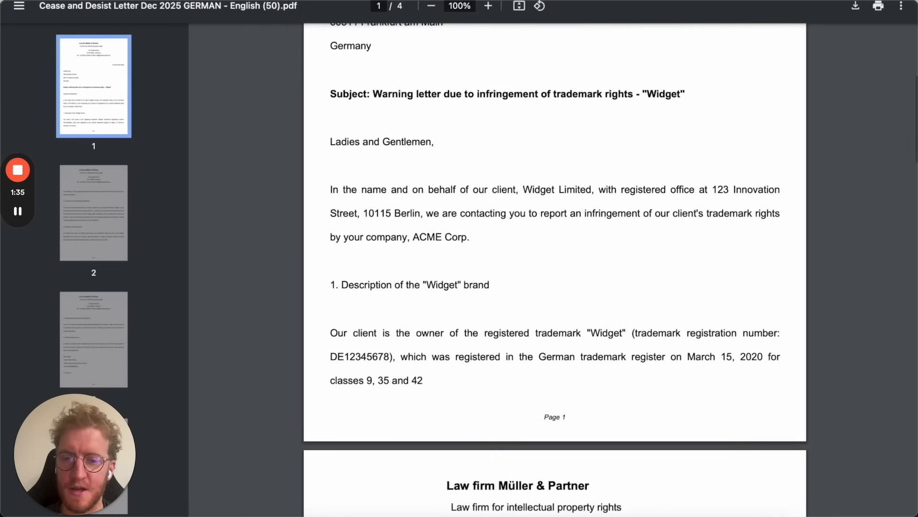
scroll(down, 3)
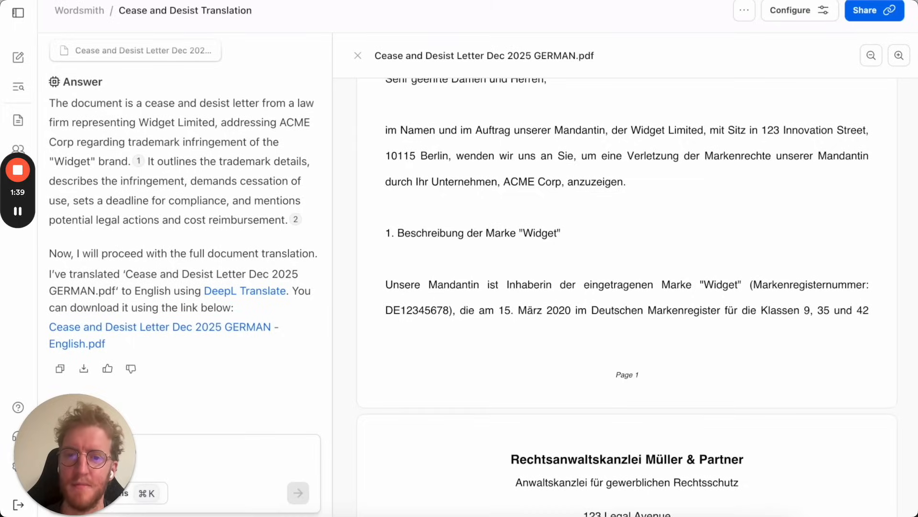
click(357, 55)
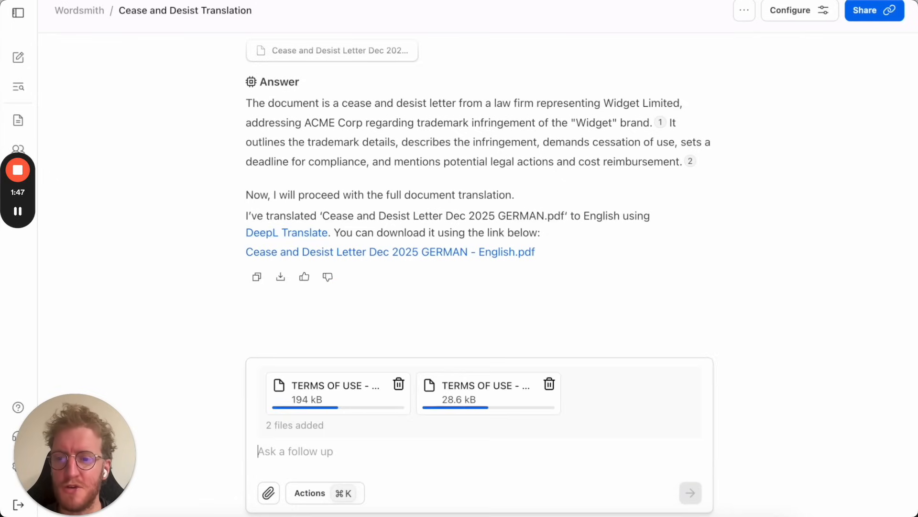
Request a key-differences table and tracked-changes docx for the two Terms of Use, and read the answer
text(comparison between the two)
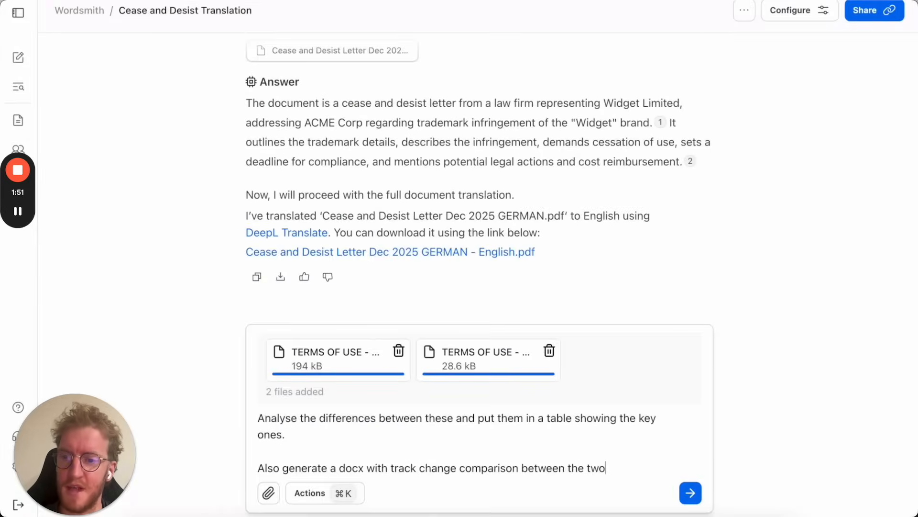
click(689, 492)
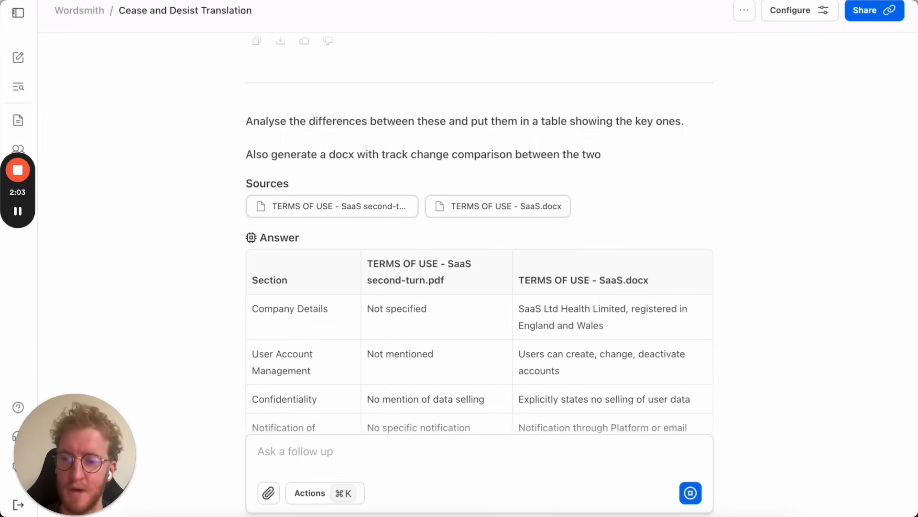
scroll(down, 3)
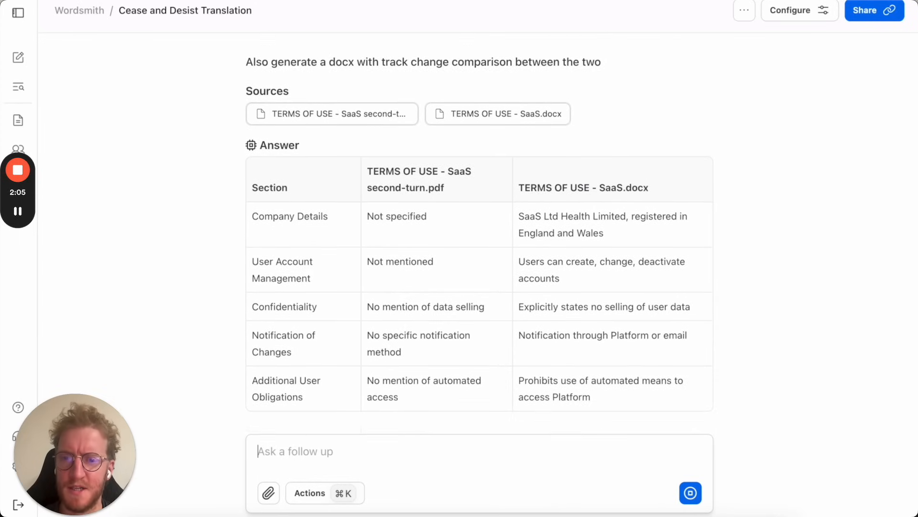
scroll(down, 3)
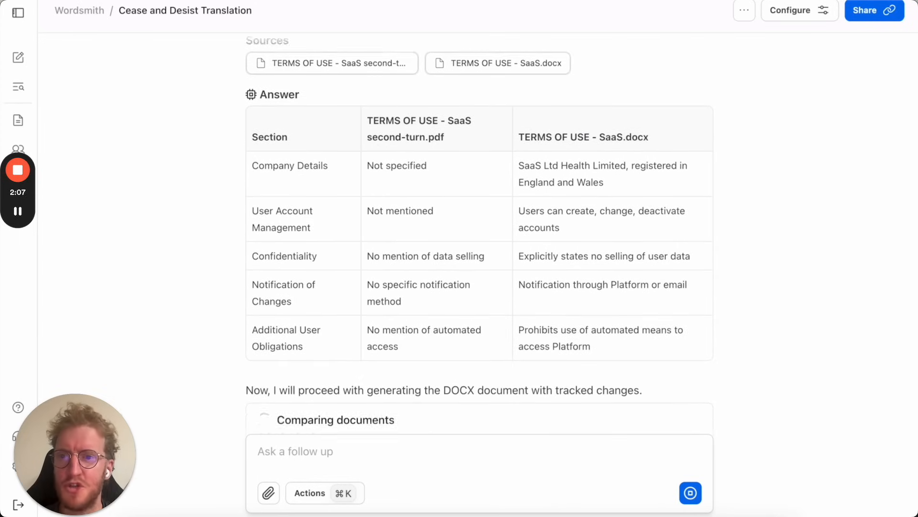
scroll(down, 3)
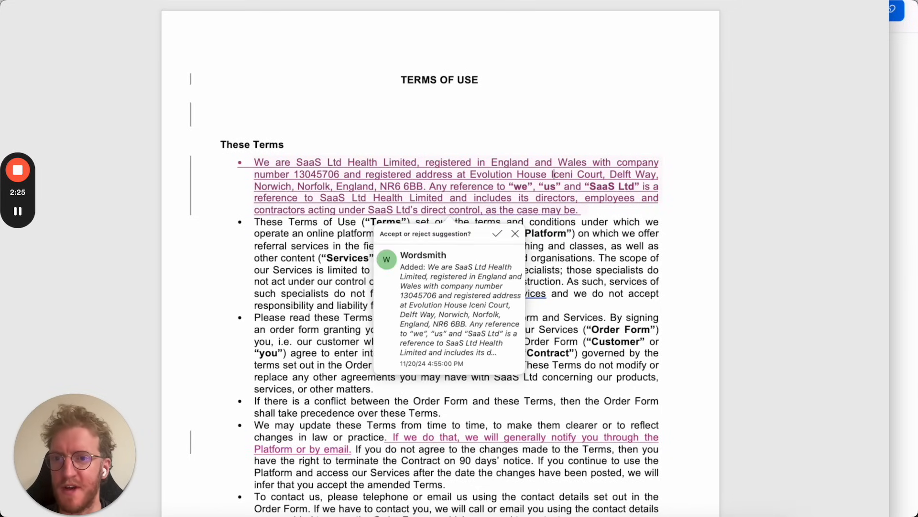
Scroll through the redlined comparison document in Word
scroll(down, 3)
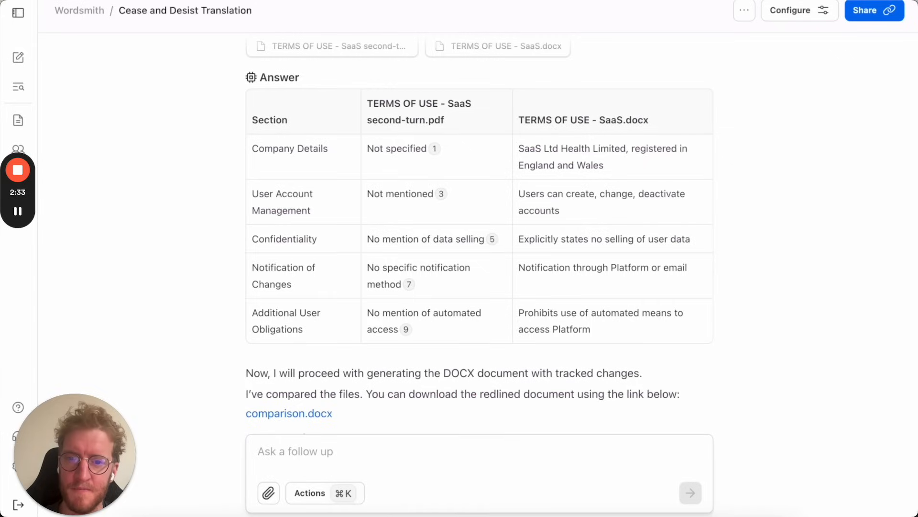
Send 'please review the second turn and redline it' and start the offered SaaS review
scroll(down, 3)
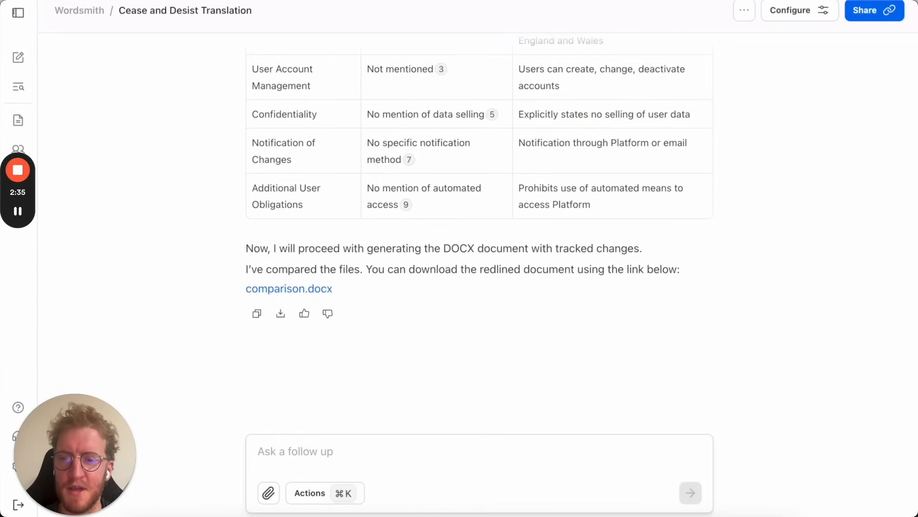
text(please review the)
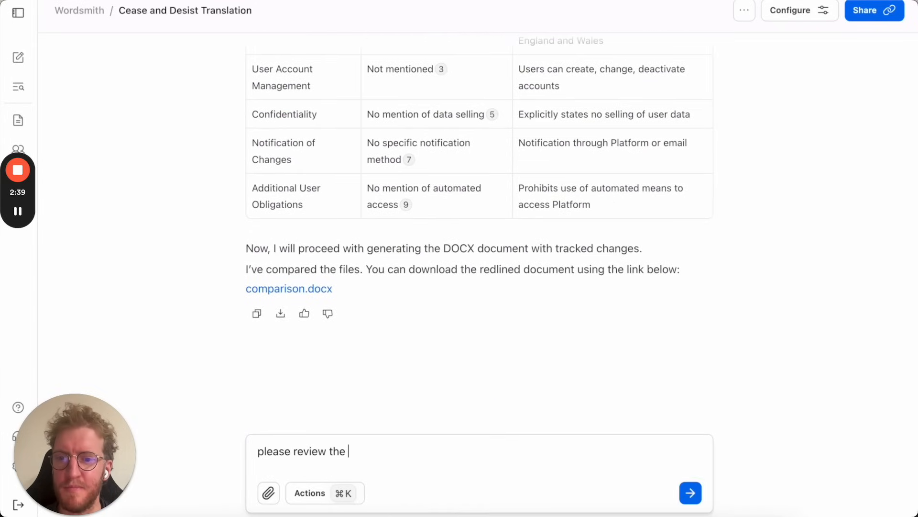
text(second turn and)
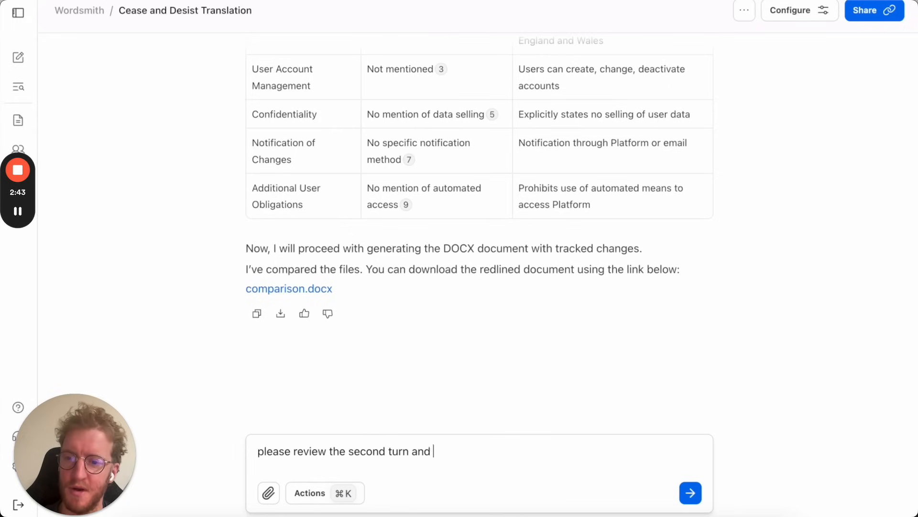
text(redline it)
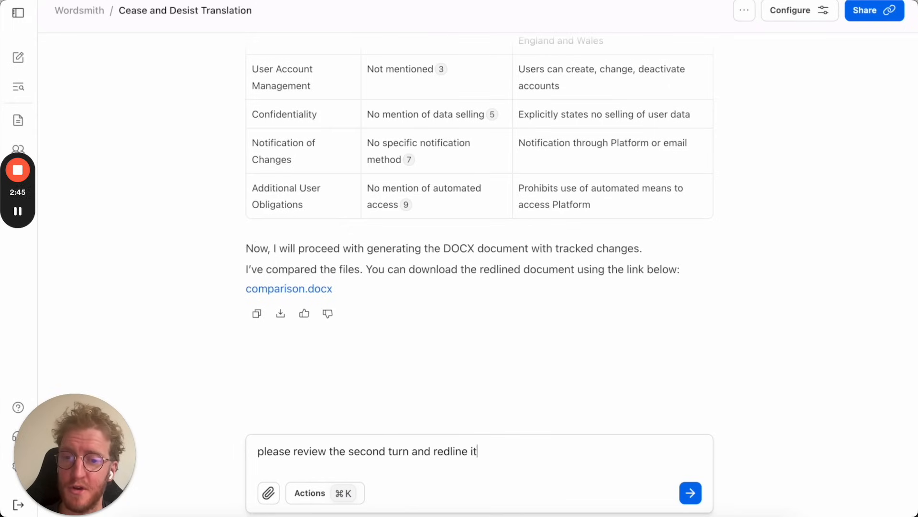
click(690, 493)
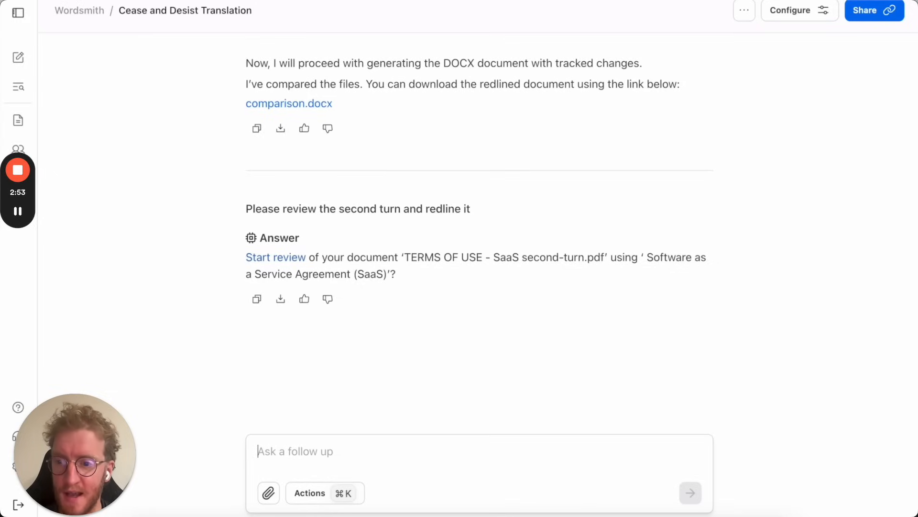
click(275, 258)
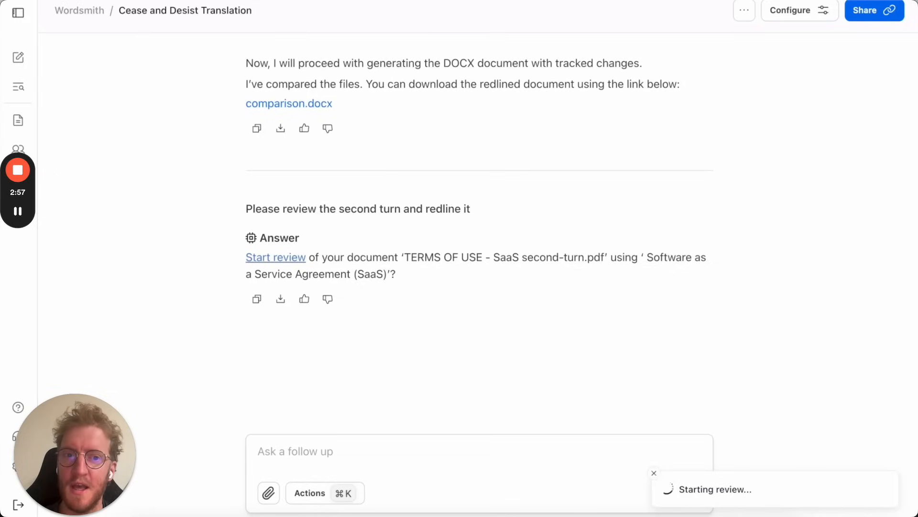
Follow the running SaaS review through its key details and checks list
click(274, 257)
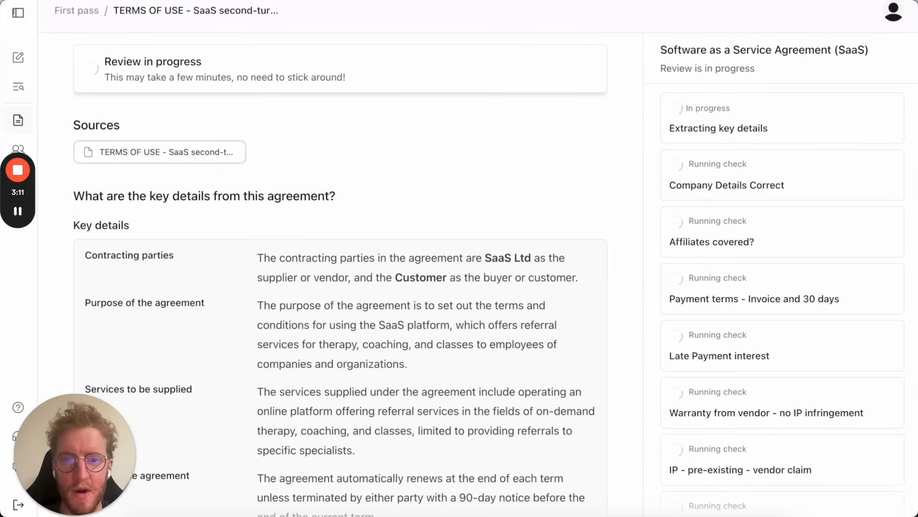
scroll(down, 3)
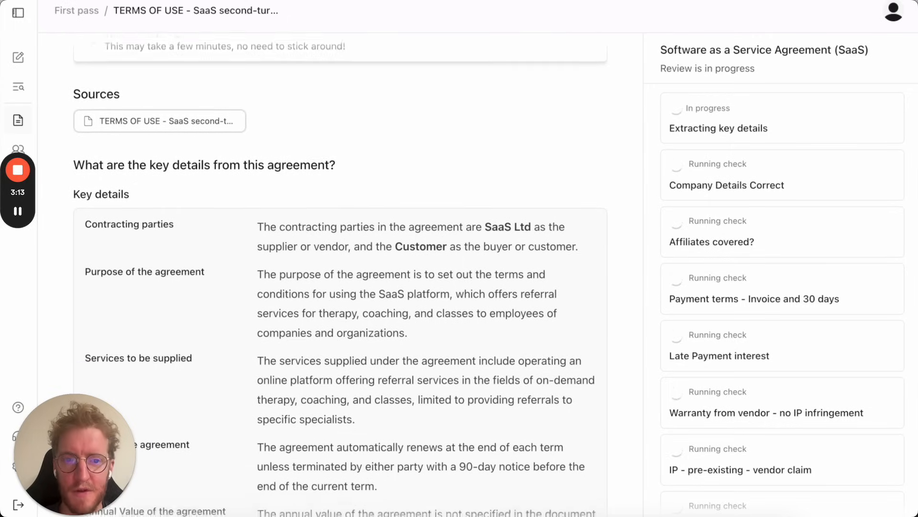
scroll(down, 3)
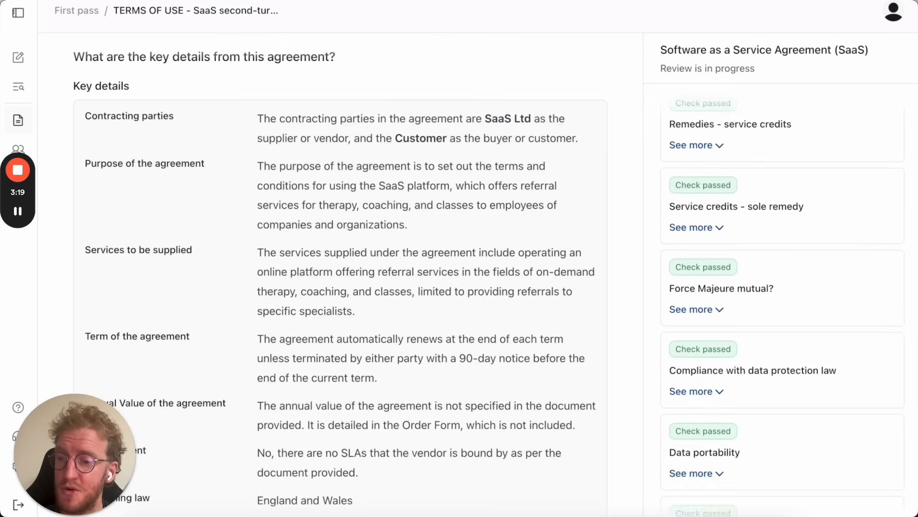
scroll(down, 3)
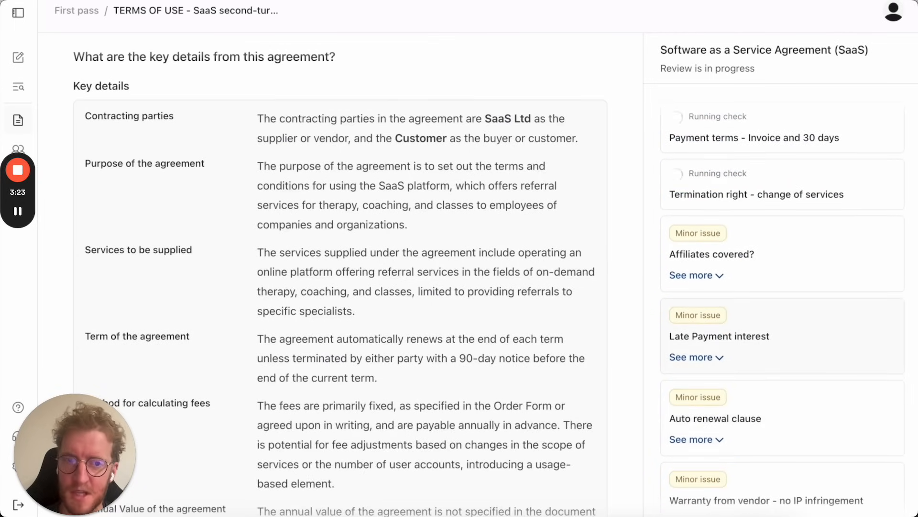
Examine the Late Payment interest issue with its clause 4.7 extract
click(690, 357)
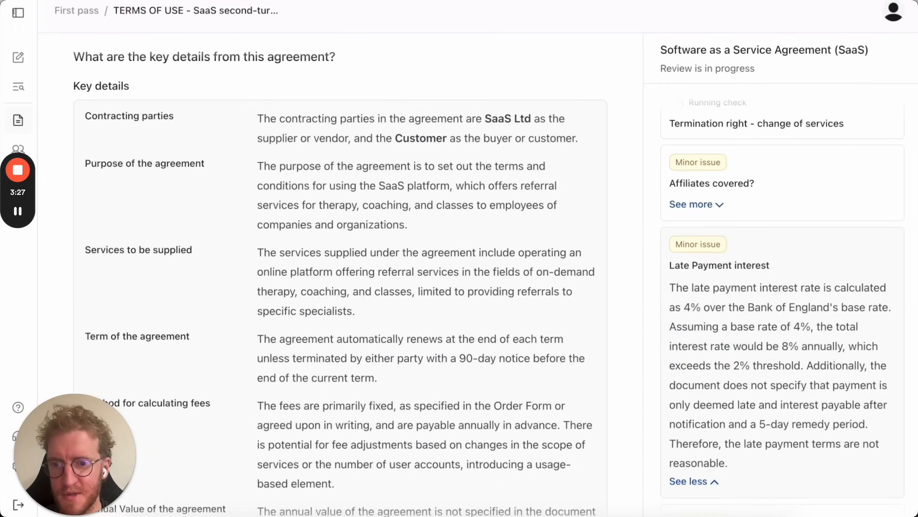
click(720, 265)
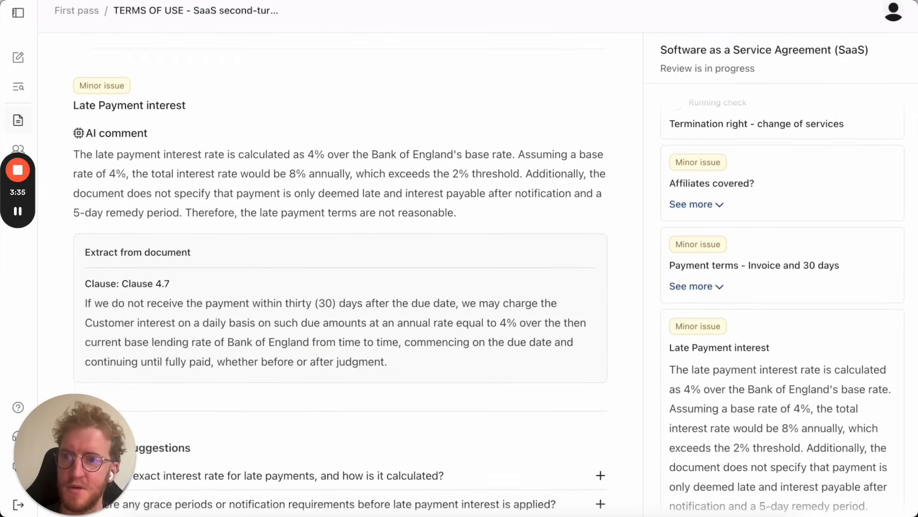
scroll(down, 3)
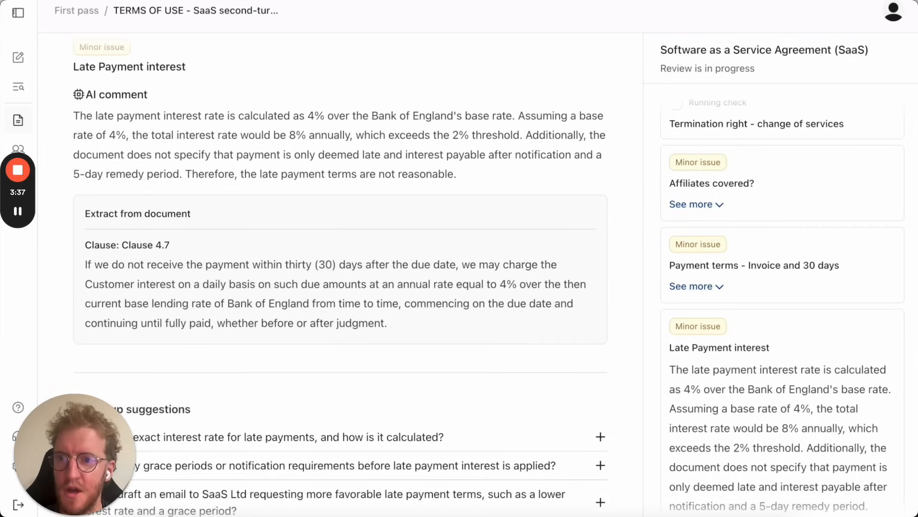
scroll(down, 3)
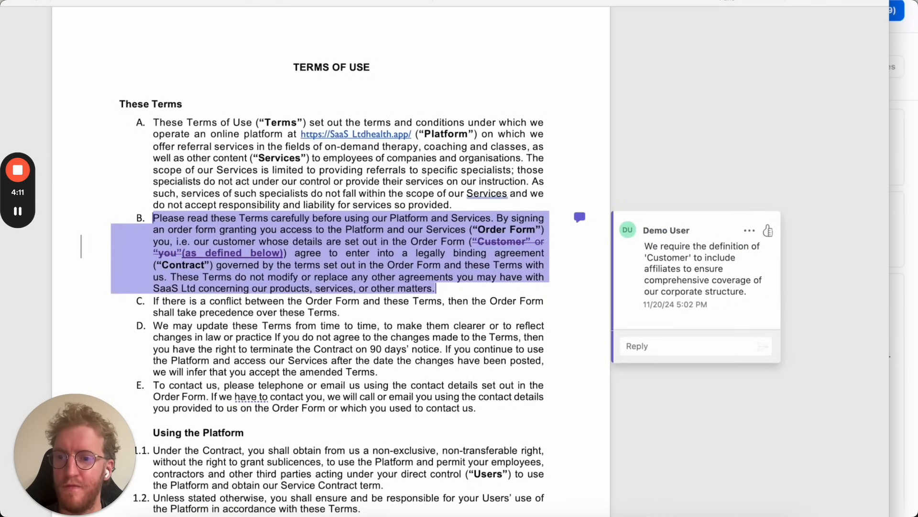
Reach section 2 'Our obligations' and select the tracked change on clause 2.1.4
scroll(down, 3)
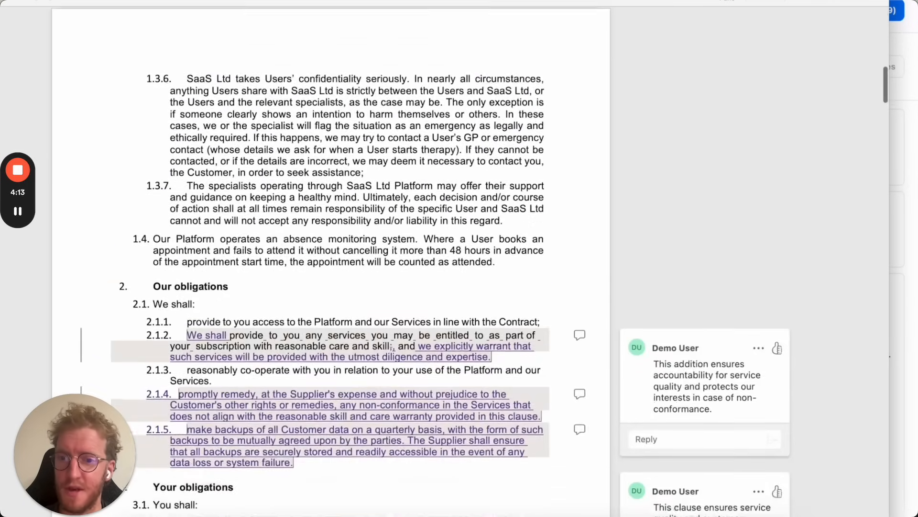
scroll(down, 3)
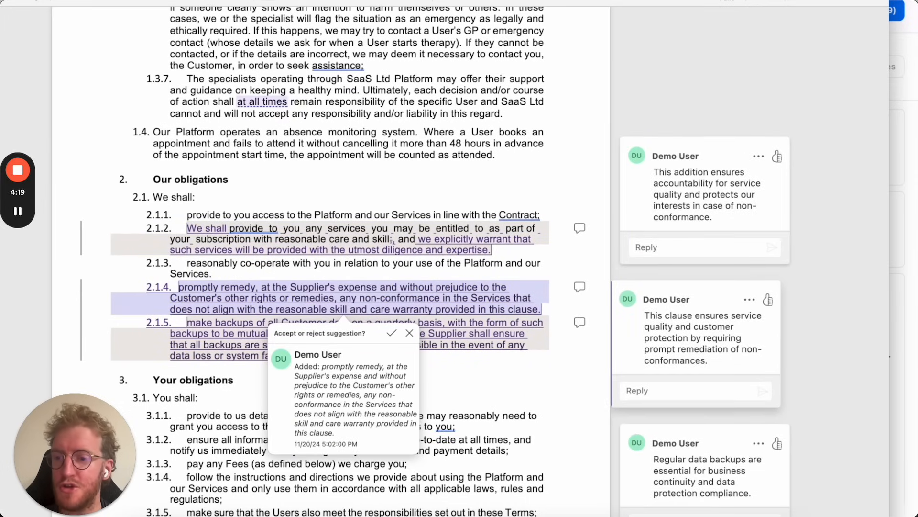
click(391, 333)
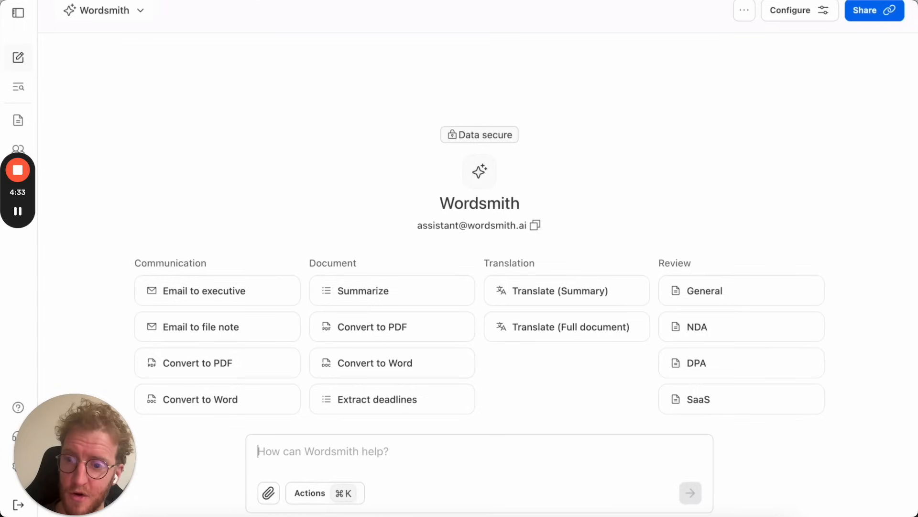
text(help me draft a sales Qn)
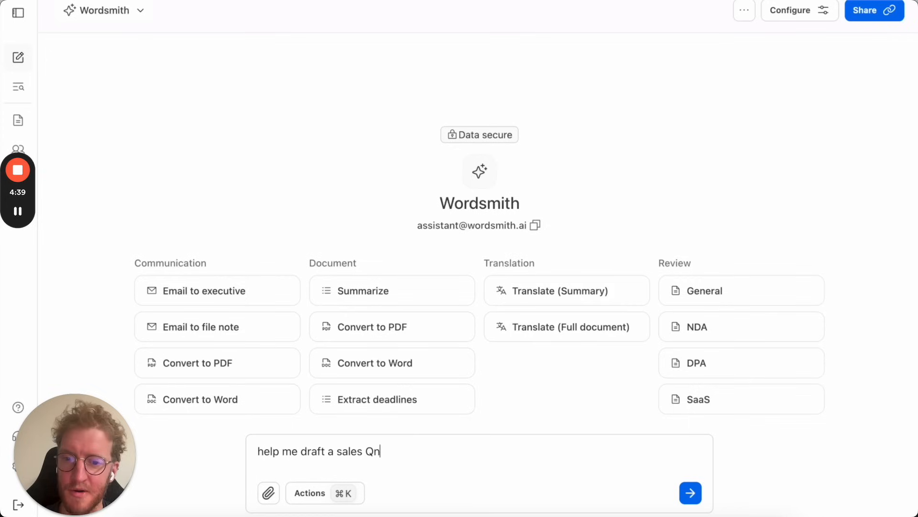
text(A from this https://www.wordsmith.ai/privacy-policy)
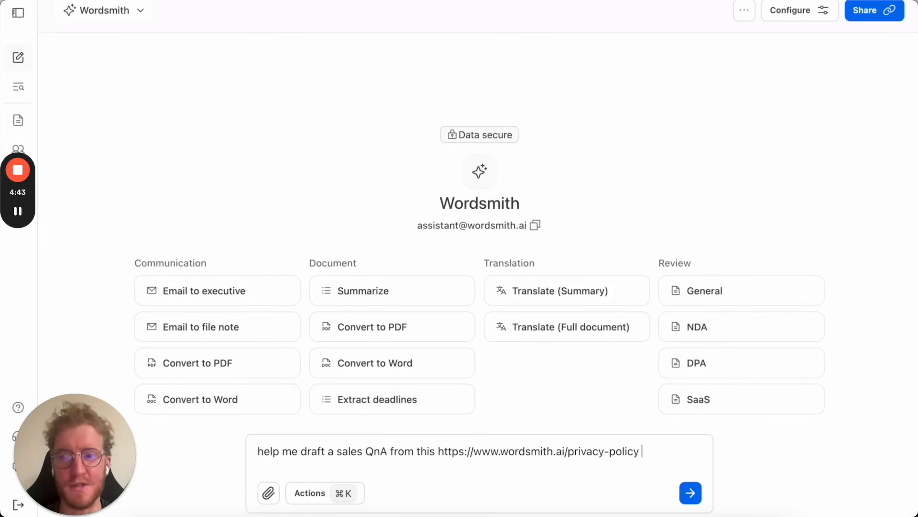
click(690, 493)
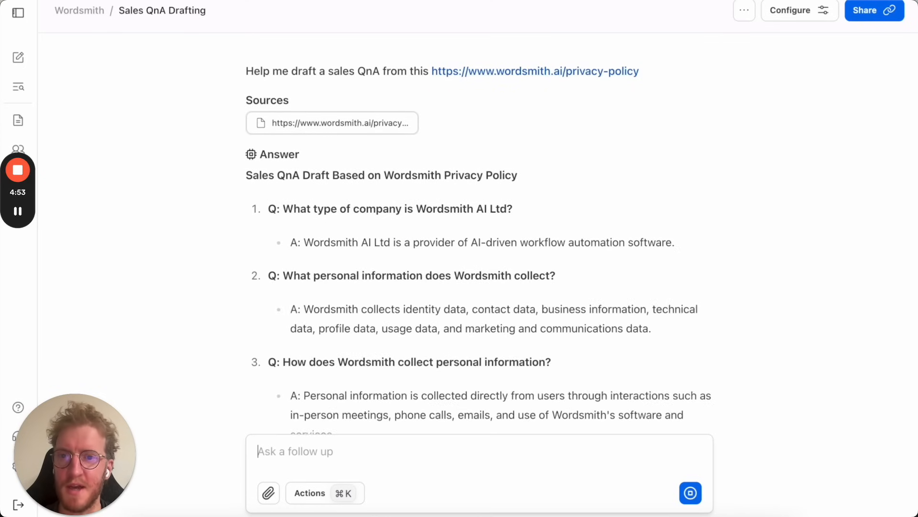
Download the ten-question sales QnA answer as a DOCX file
scroll(down, 3)
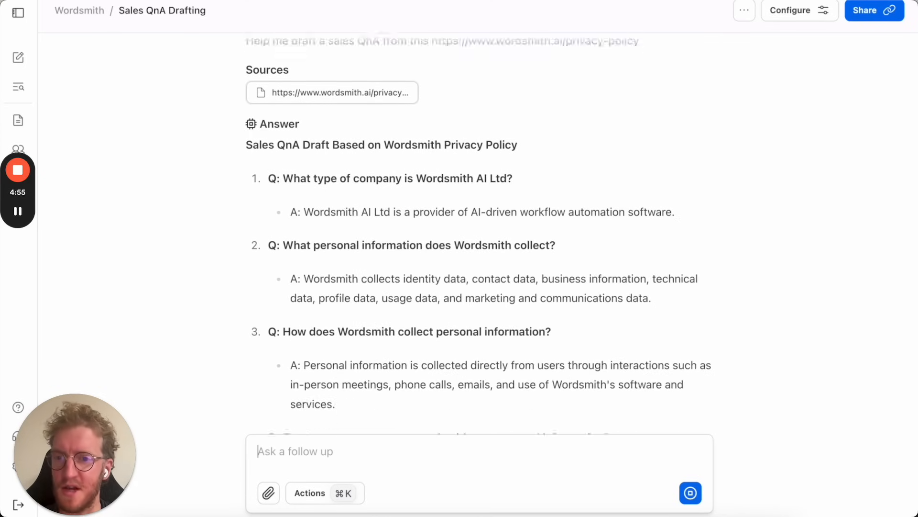
scroll(down, 3)
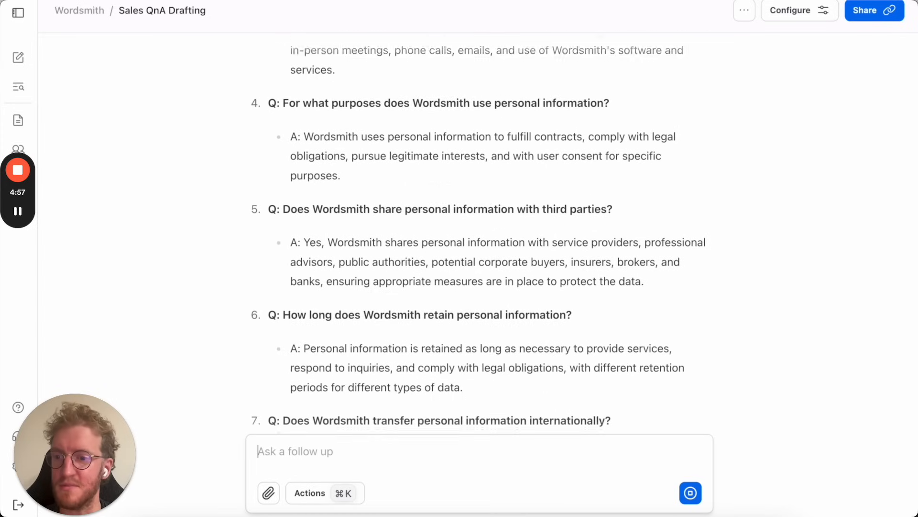
scroll(down, 3)
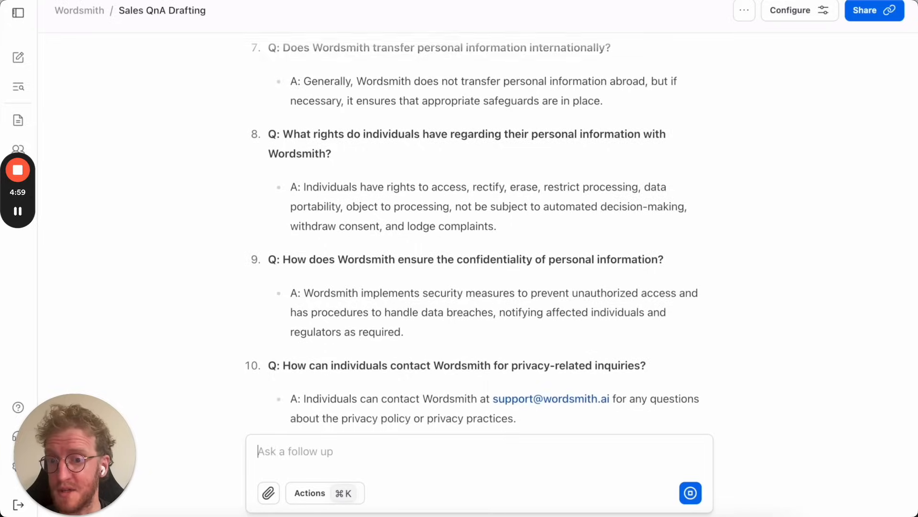
scroll(down, 3)
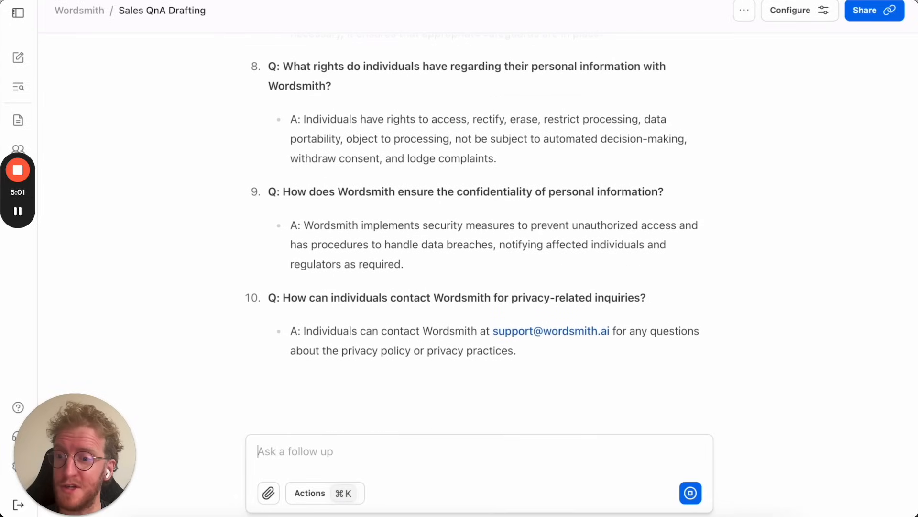
mouse_move(280, 386)
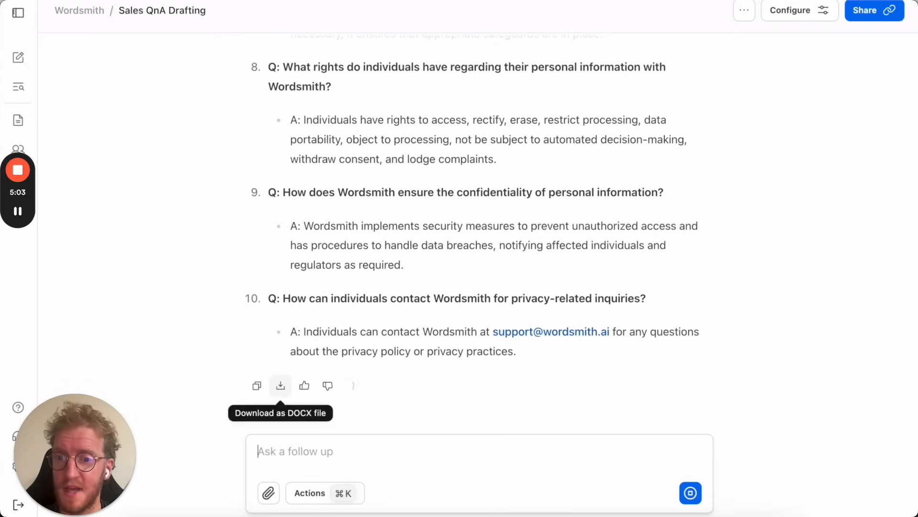
click(280, 385)
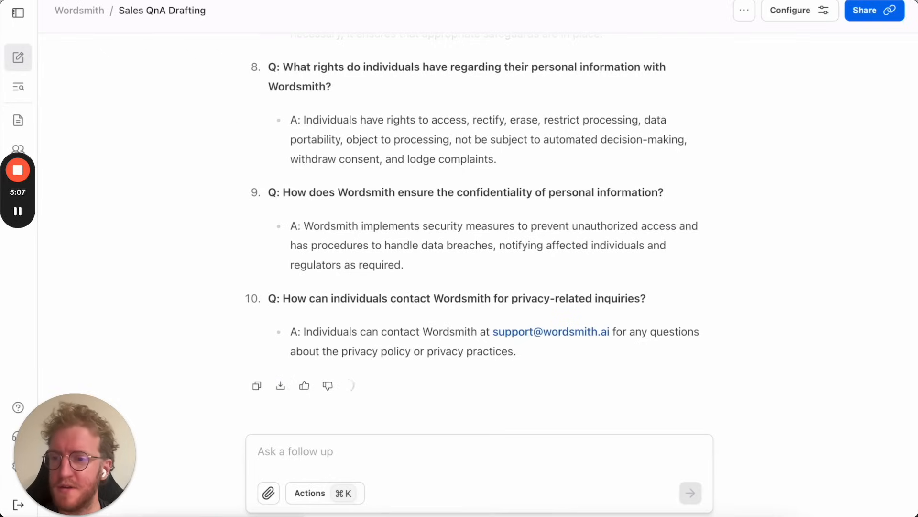
Start a new chat with the Vendor onboarding assistant and view its Configure knowledge sources
click(80, 9)
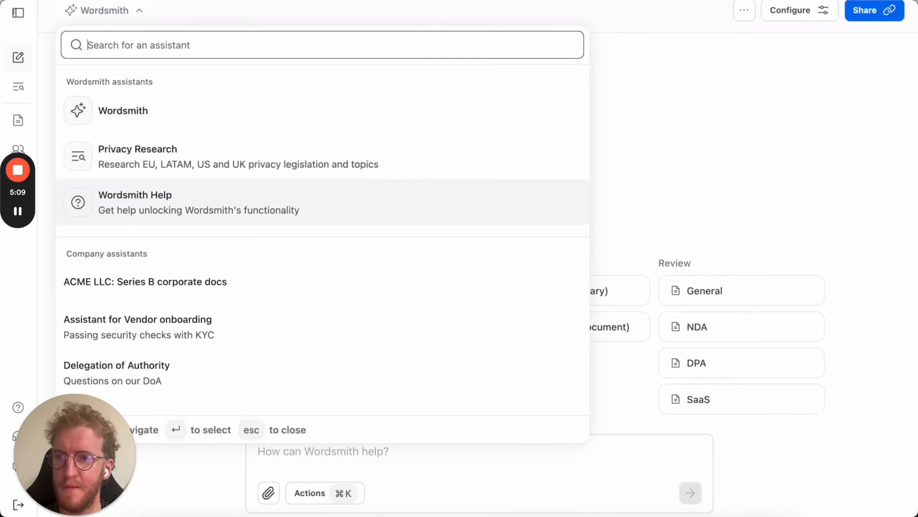
click(138, 320)
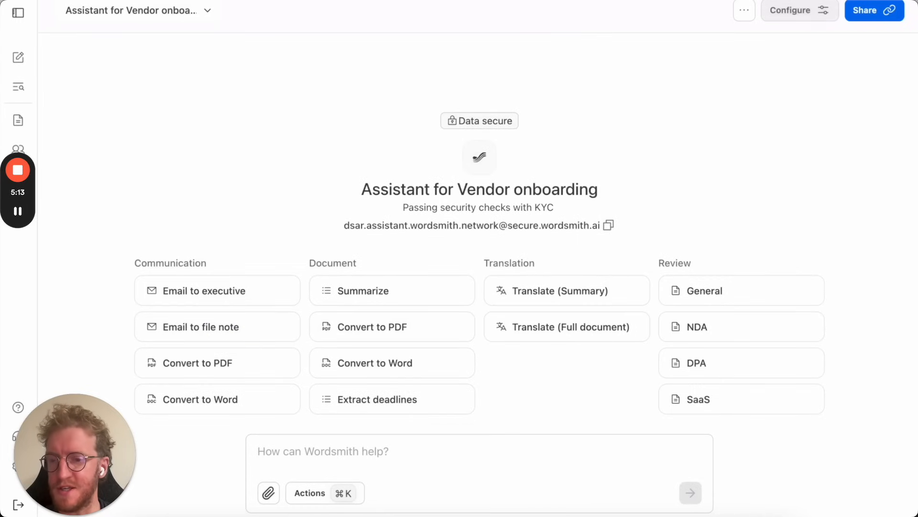
click(795, 10)
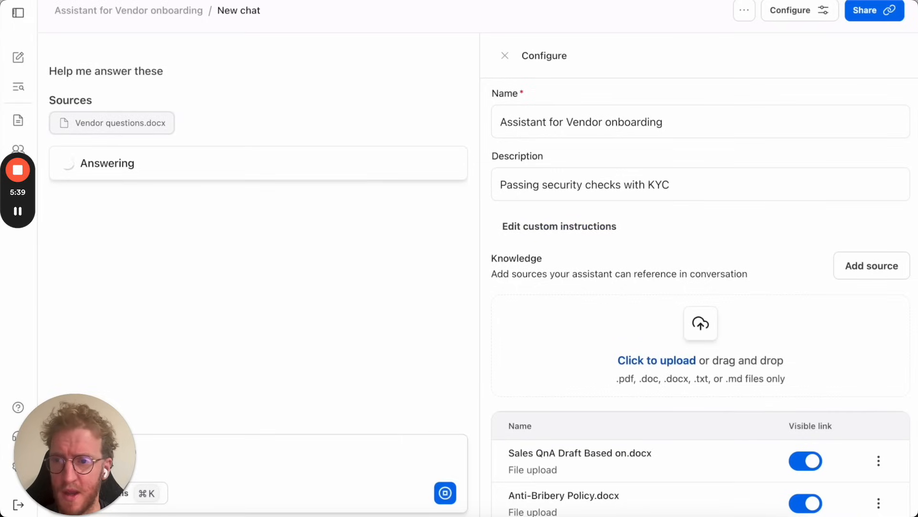
Preview the attached Vendor questions.docx beside the assistant's answer
click(111, 122)
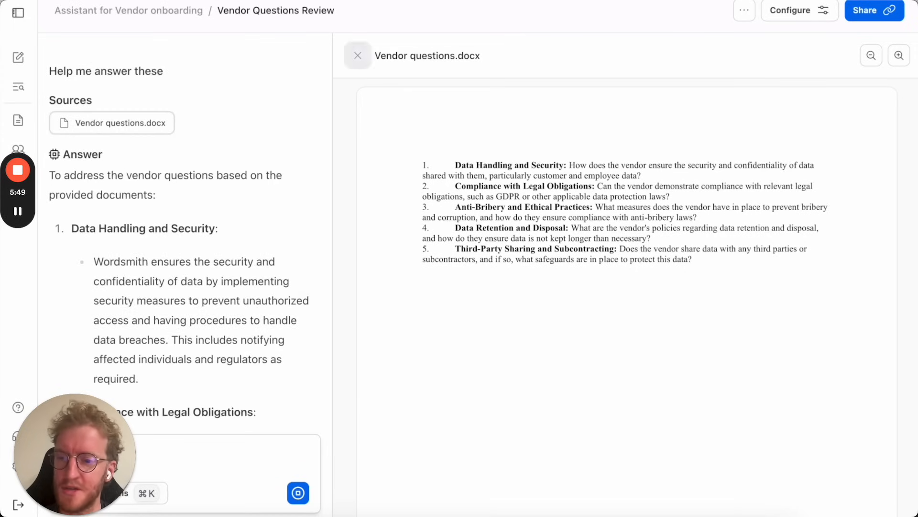
Close the questions preview and read through the vendor answers on compliance, anti-bribery and retention
click(357, 55)
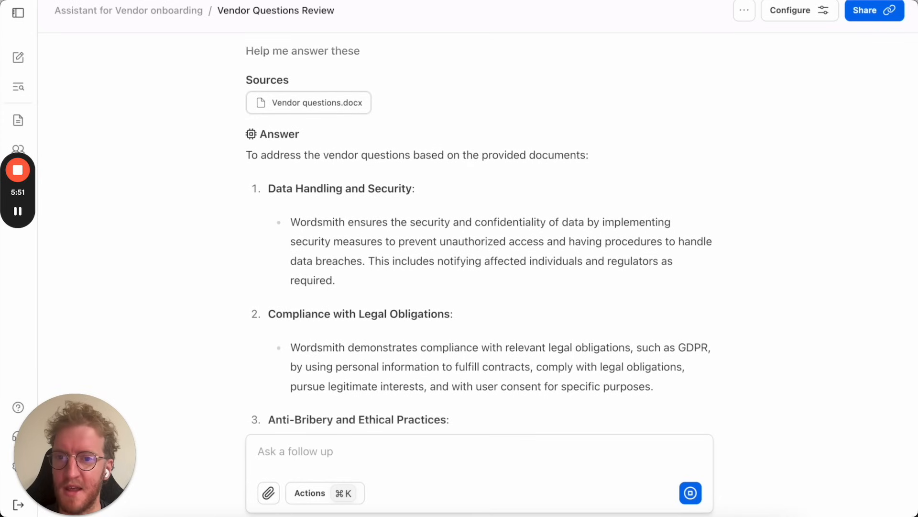
scroll(down, 3)
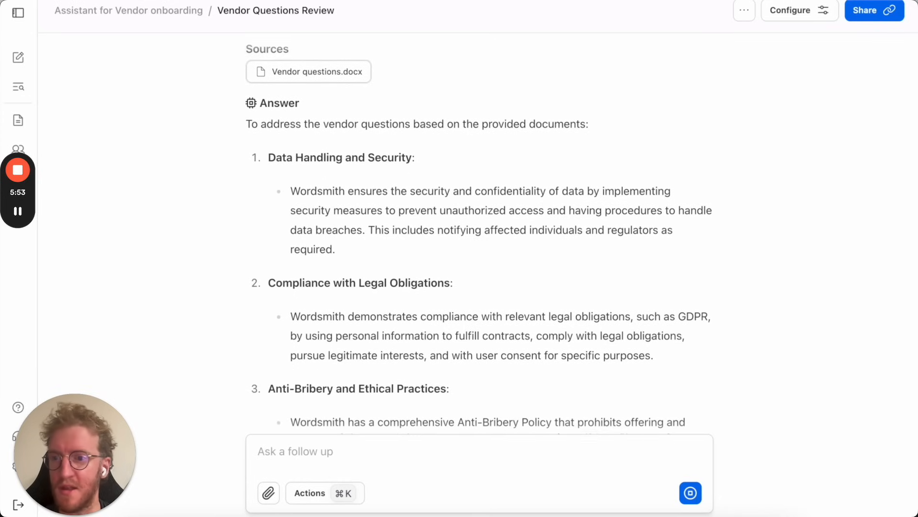
scroll(down, 3)
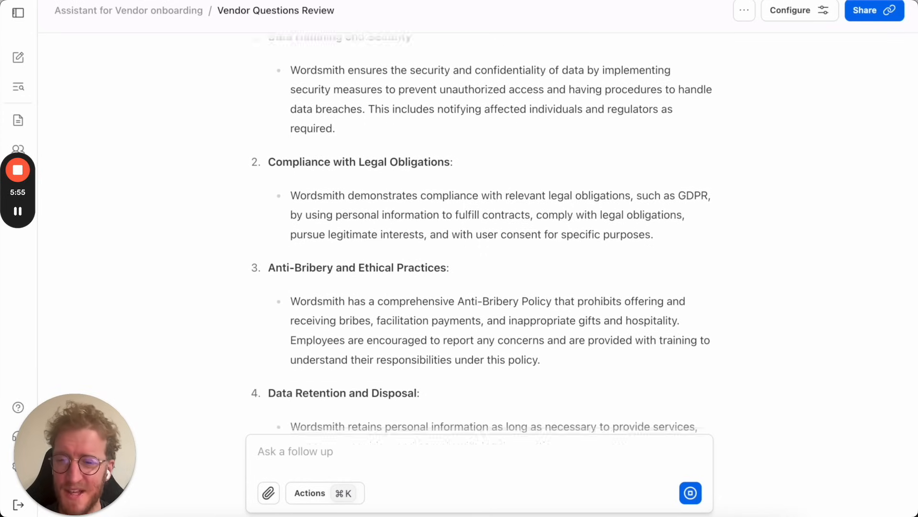
scroll(down, 3)
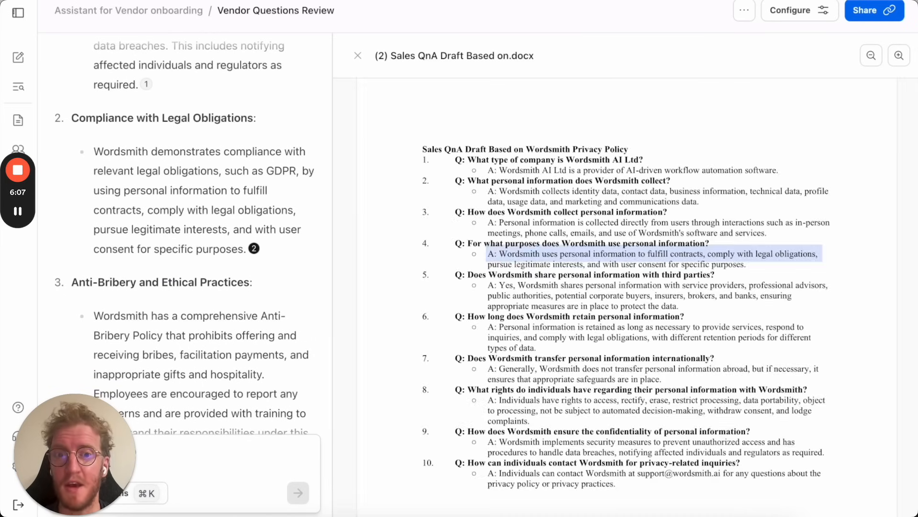
click(865, 9)
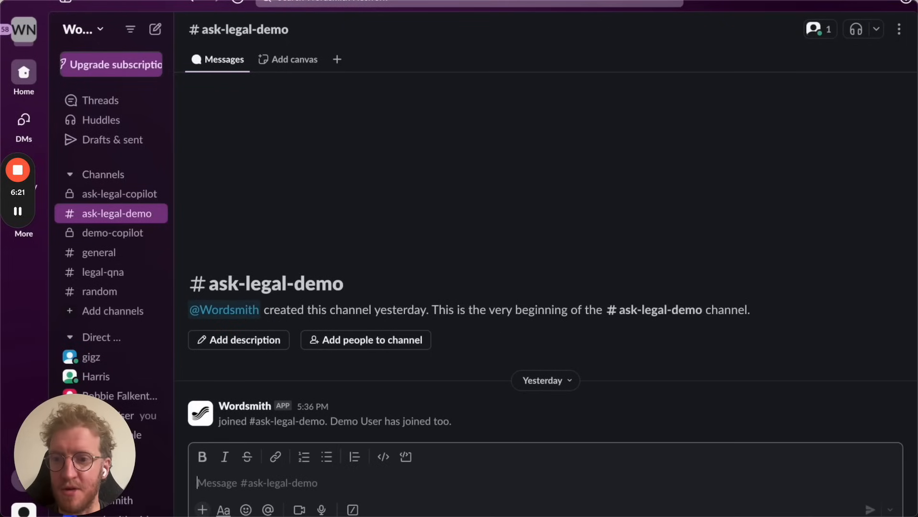
Post 'what type of personal data does wordsmith store?' in #ask-legal-demo
text(what)
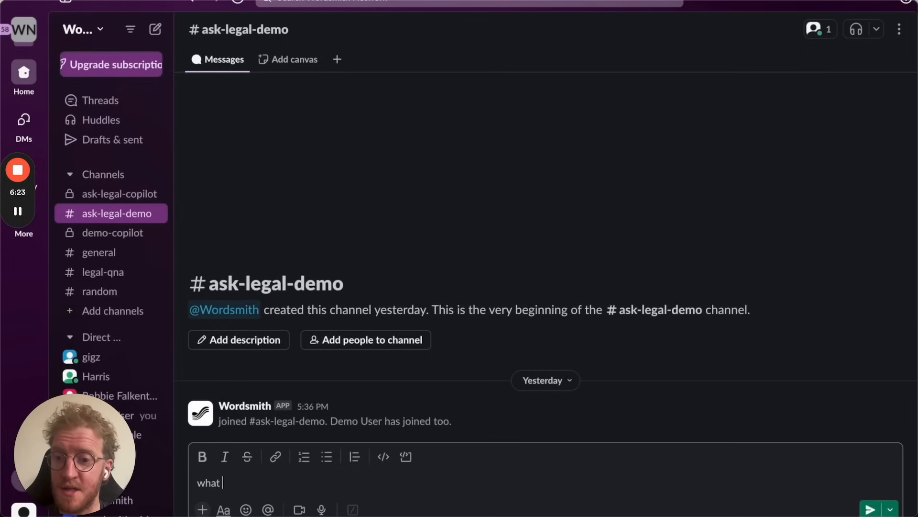
text(type of pers)
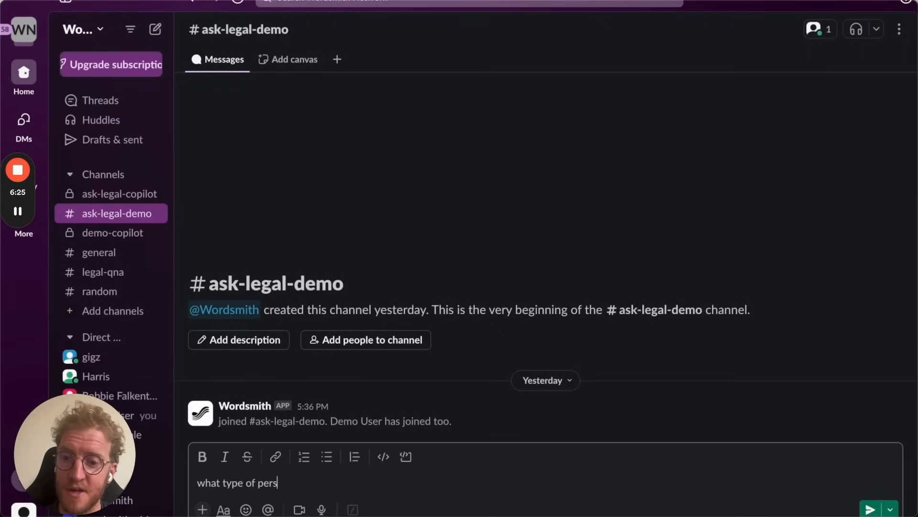
text(onal data does)
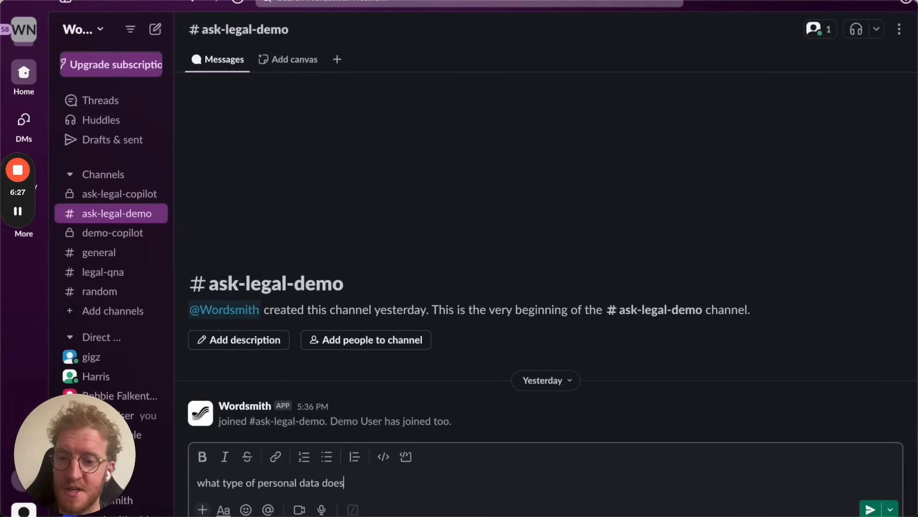
text(wordsmith st)
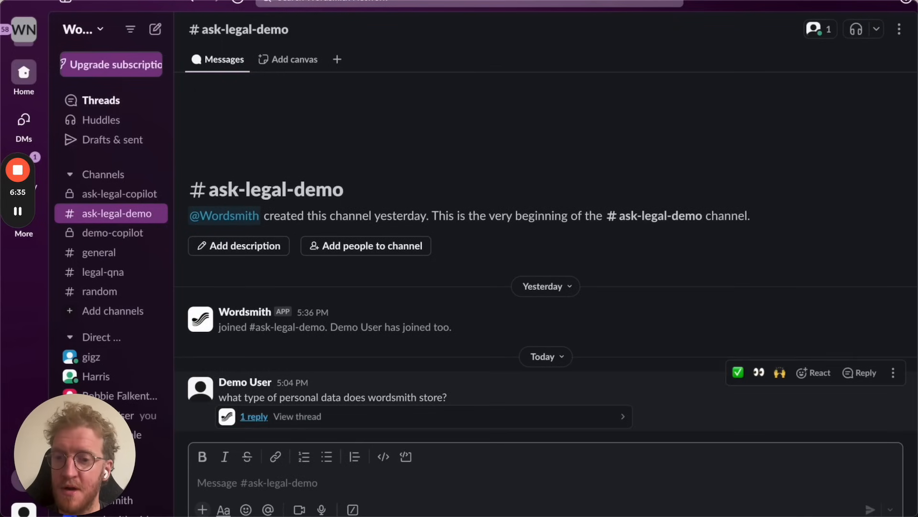
Read the bot's thread reply listing stored personal data categories, then close the thread
click(253, 416)
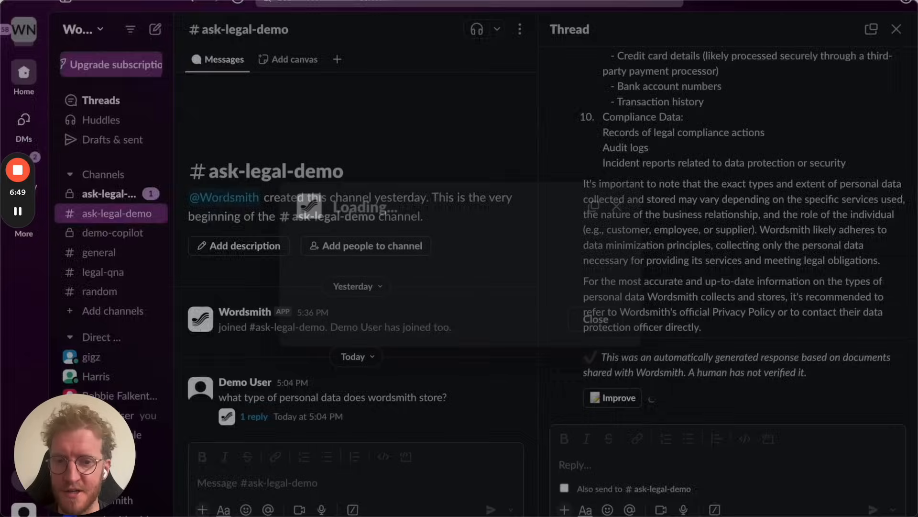
click(612, 397)
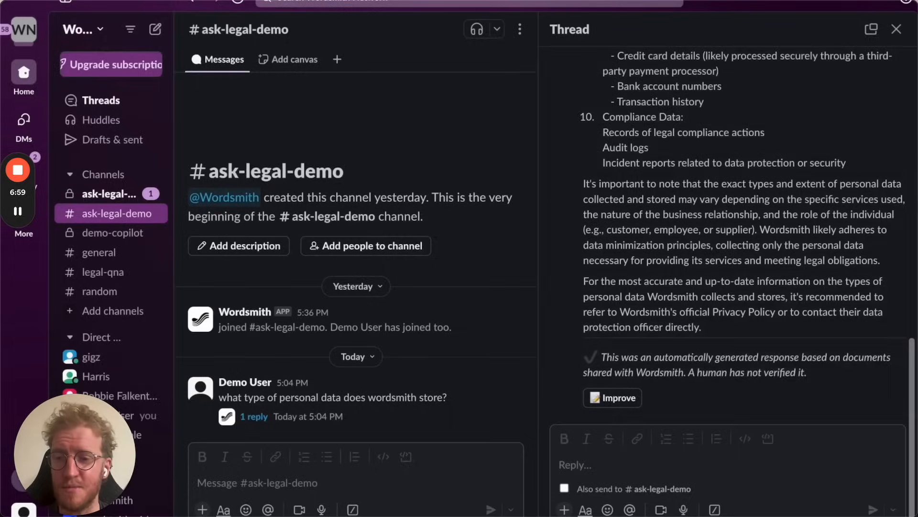
click(896, 30)
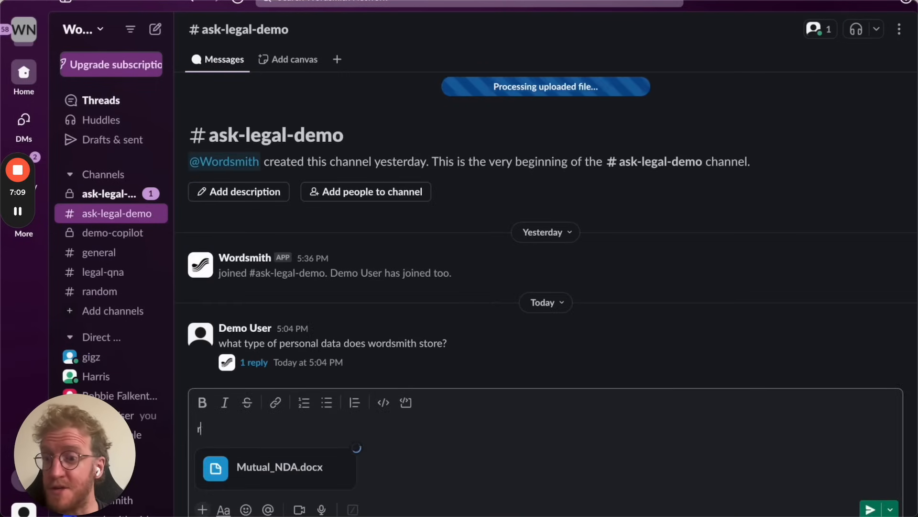
Send Mutual_NDA.docx with 'review this' and start the bot's NDA review
text(review this)
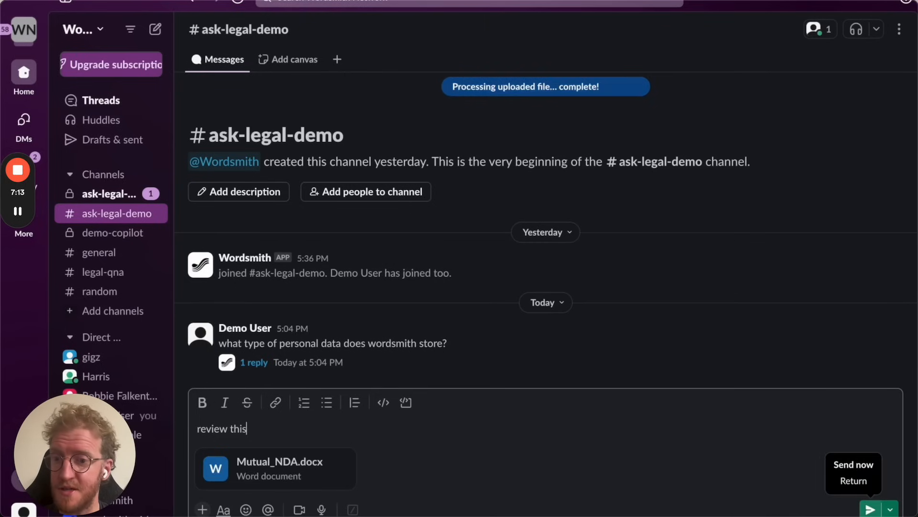
click(870, 508)
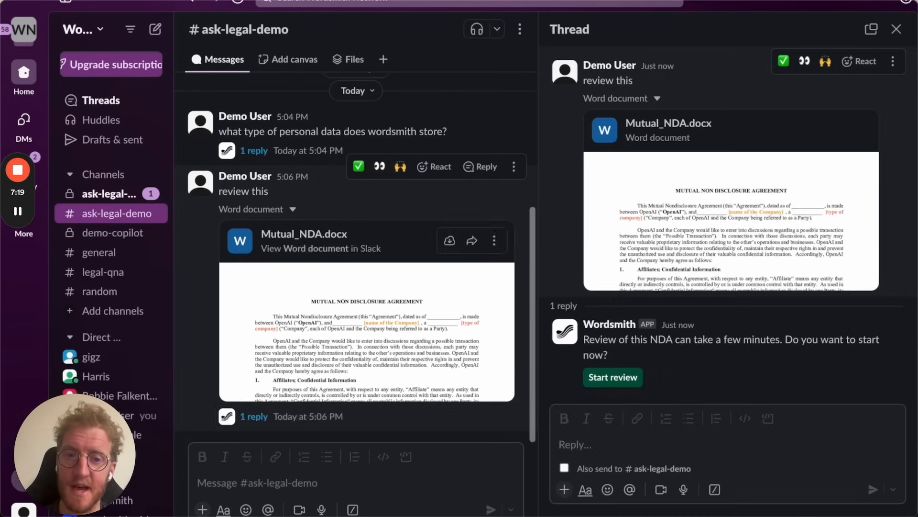
click(612, 377)
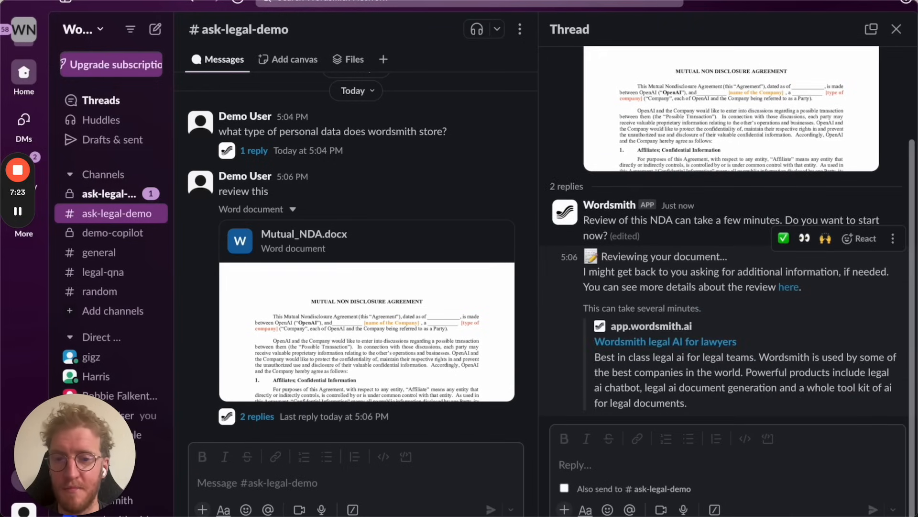
mouse_move(788, 287)
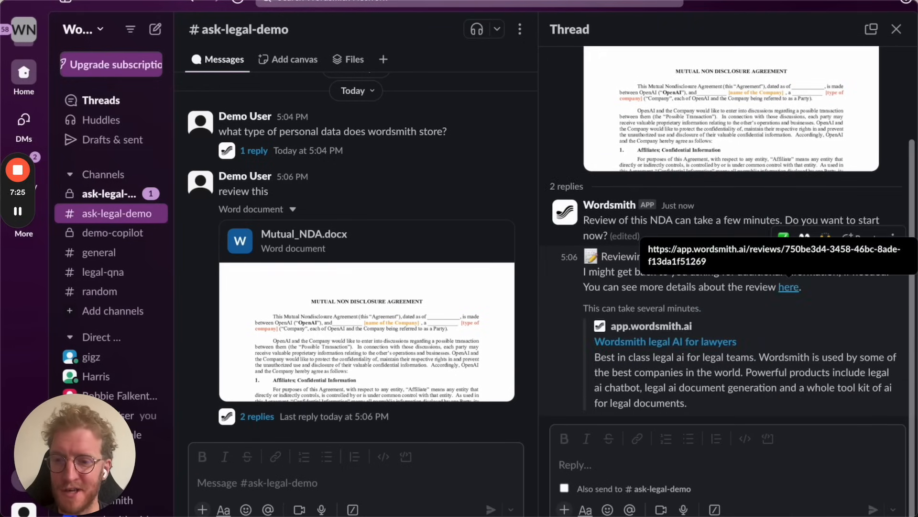